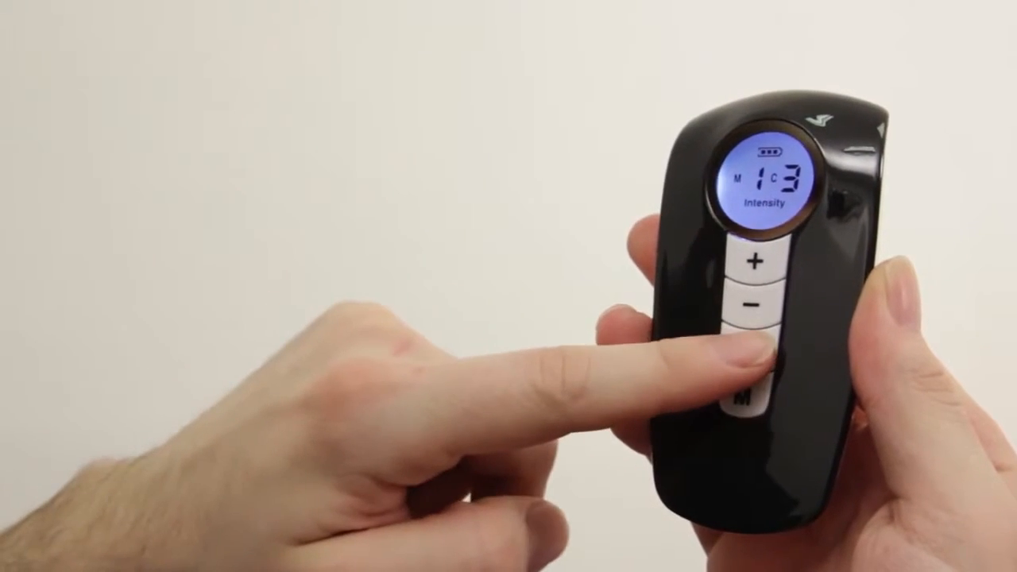
{"action": "left_click", "coordinate": [751, 356]}
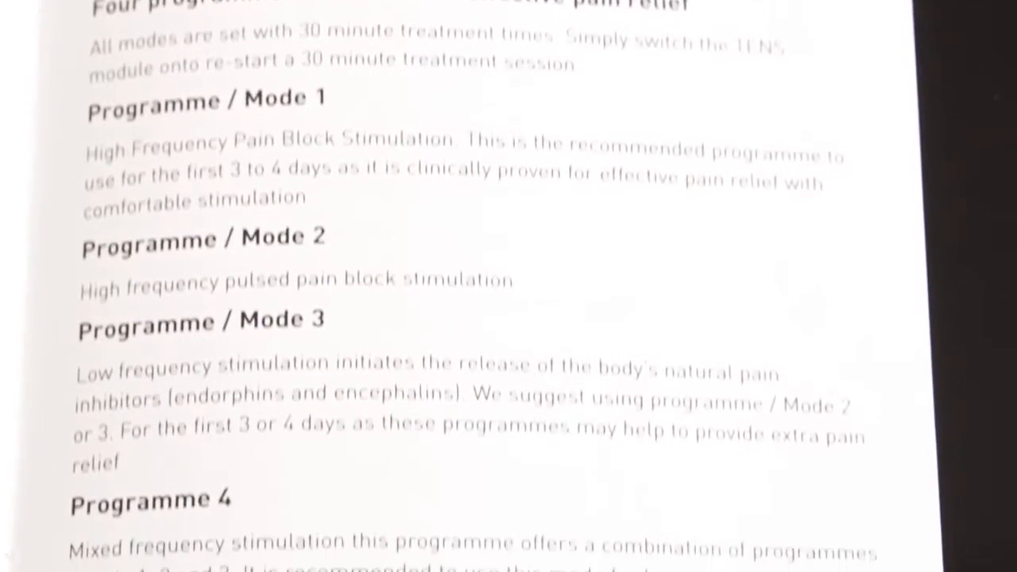
{"action": "scroll", "scroll_direction": "down", "scroll_amount": 3}
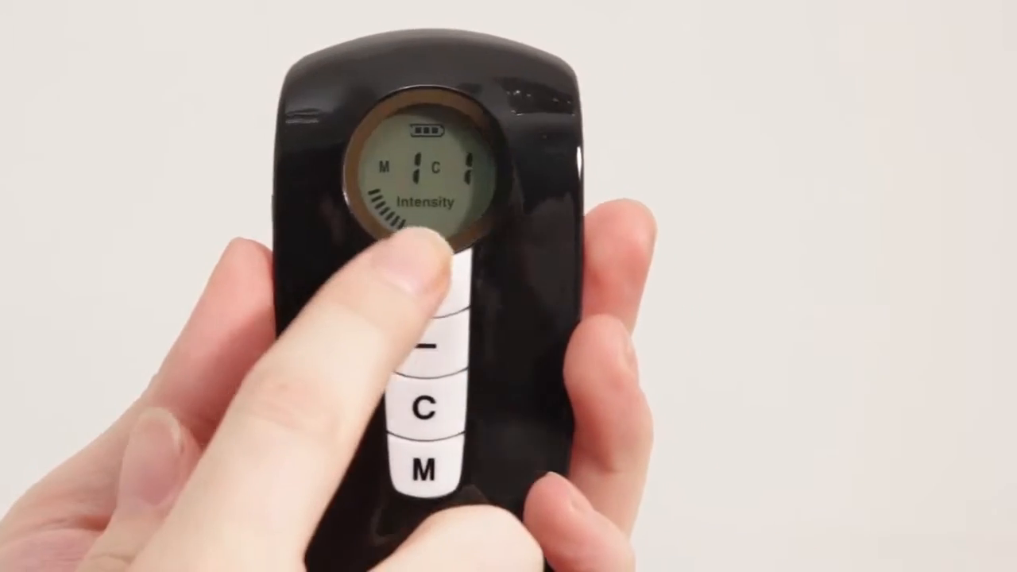
{"action": "left_click", "coordinate": [429, 278]}
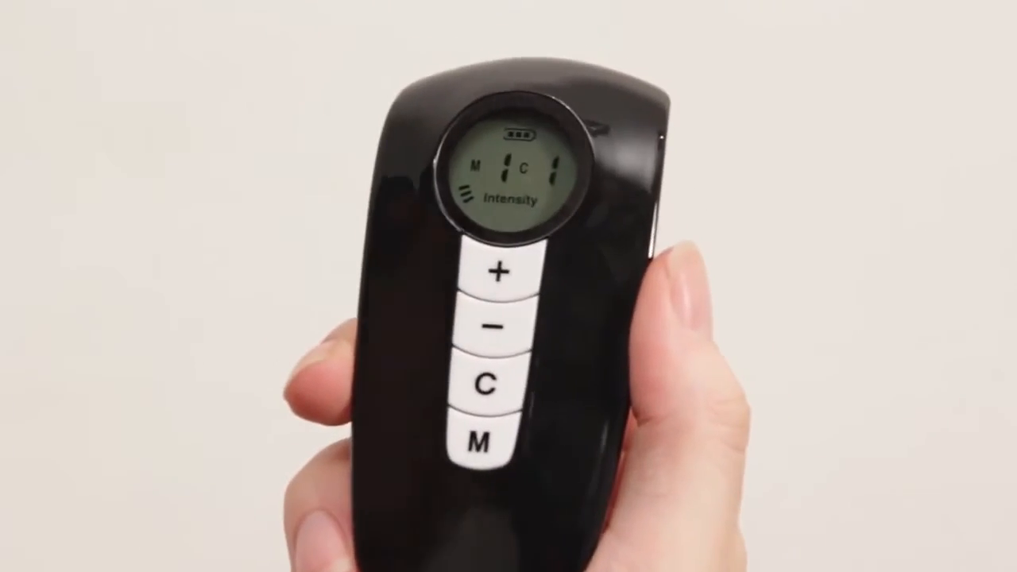
{"action": "left_click", "coordinate": [493, 273]}
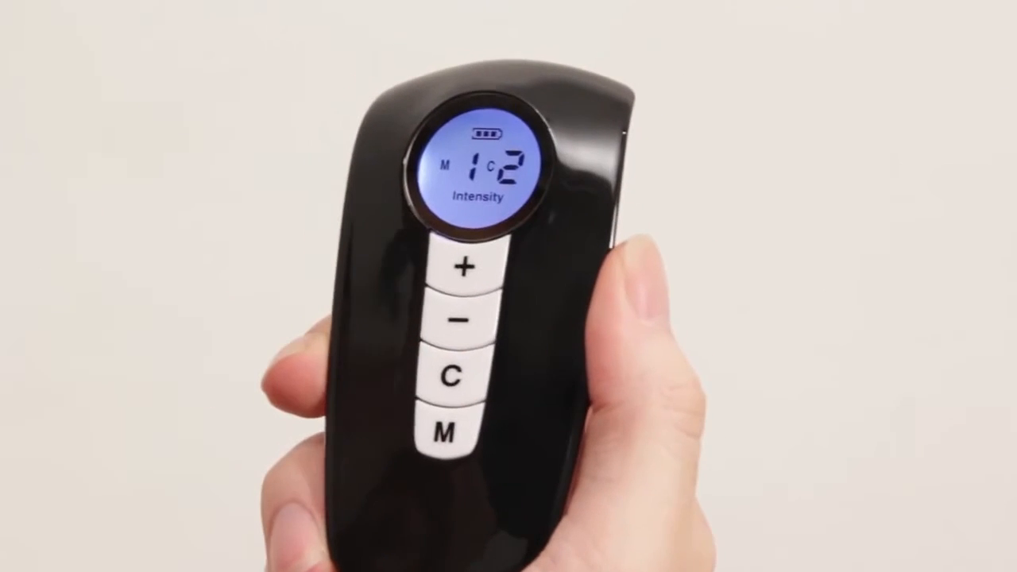